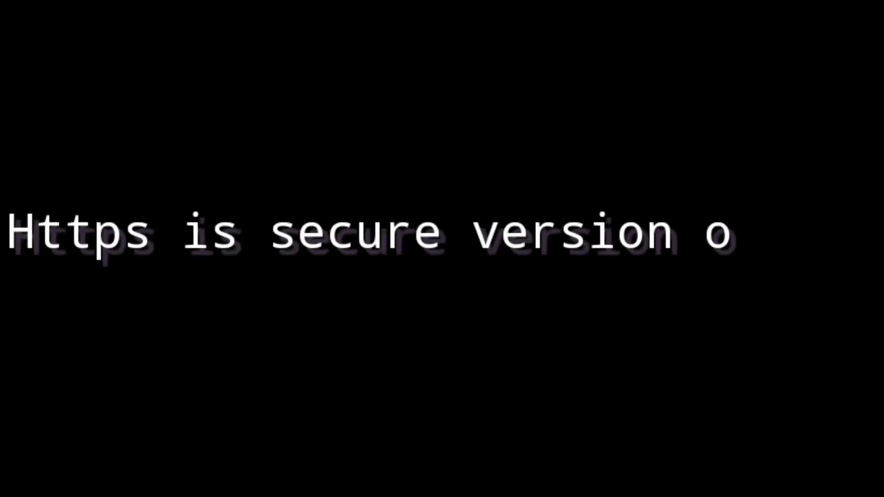
{"action": "type", "text": "f HTTP protocol here s stands for secure this https sure that all communication between two parties are"}
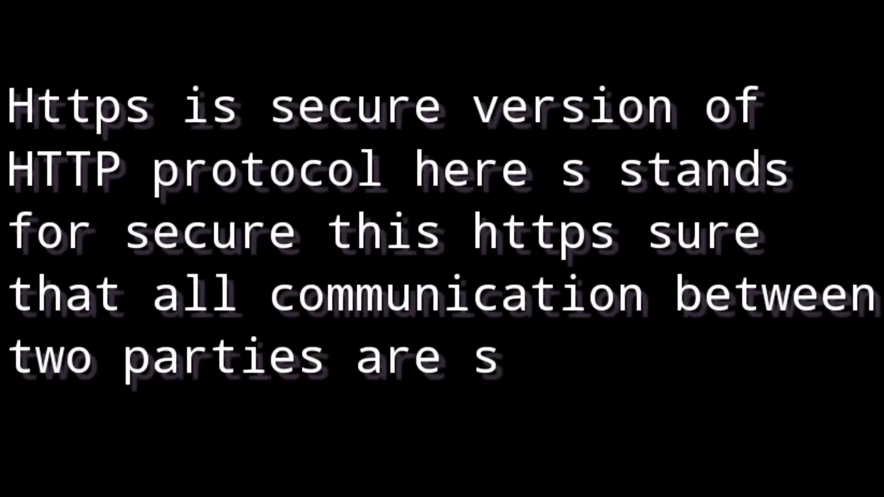
{"action": "type", "text": "secure and encrypted"}
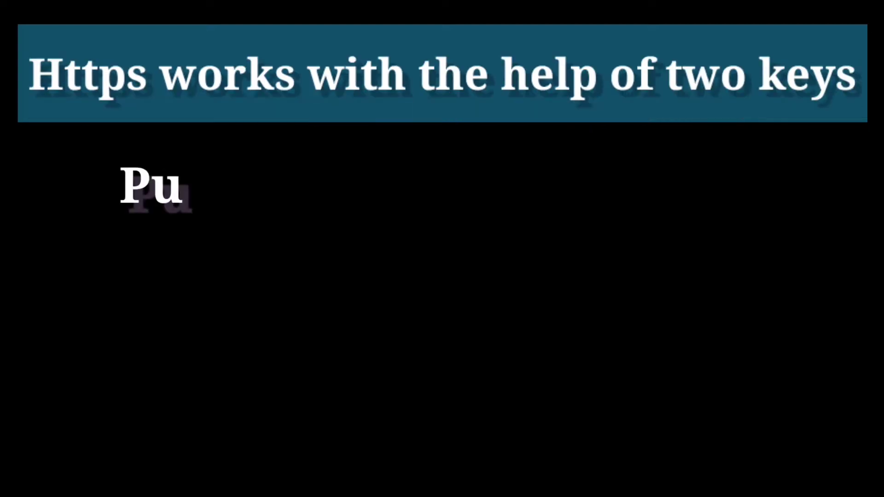
{"action": "type", "text": "Public key"}
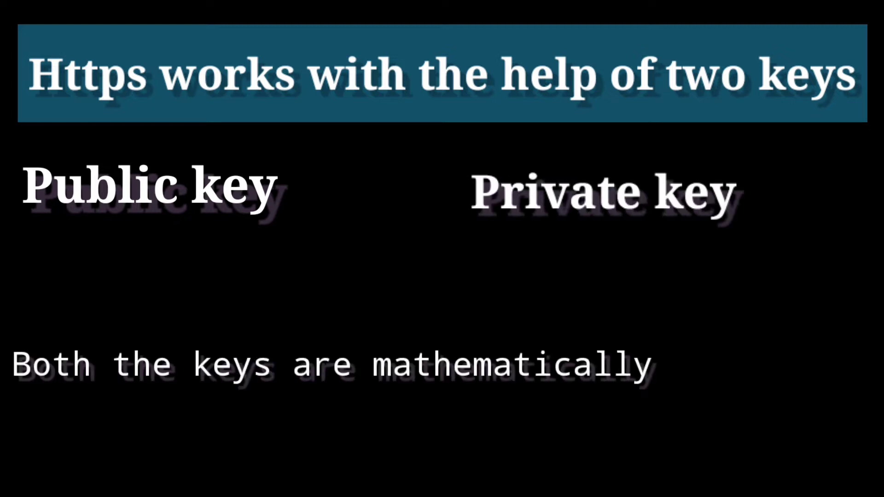
{"action": "type", "text": "related to each other and they always come in pair for"}
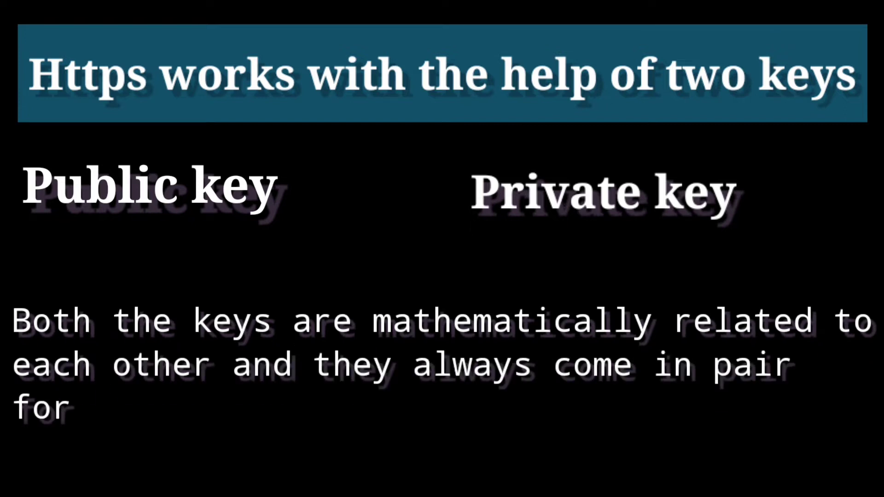
{"action": "type", "text": "example if I am creating this key then"}
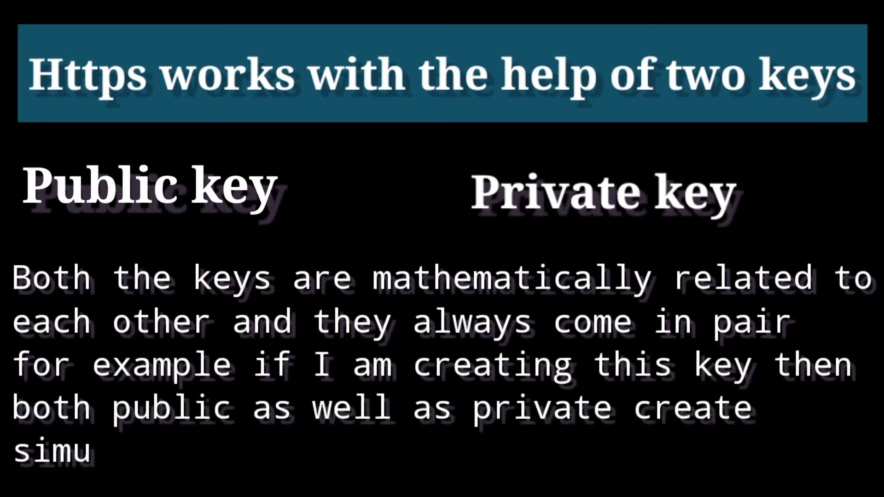
{"action": "type", "text": "ltaneously for me"}
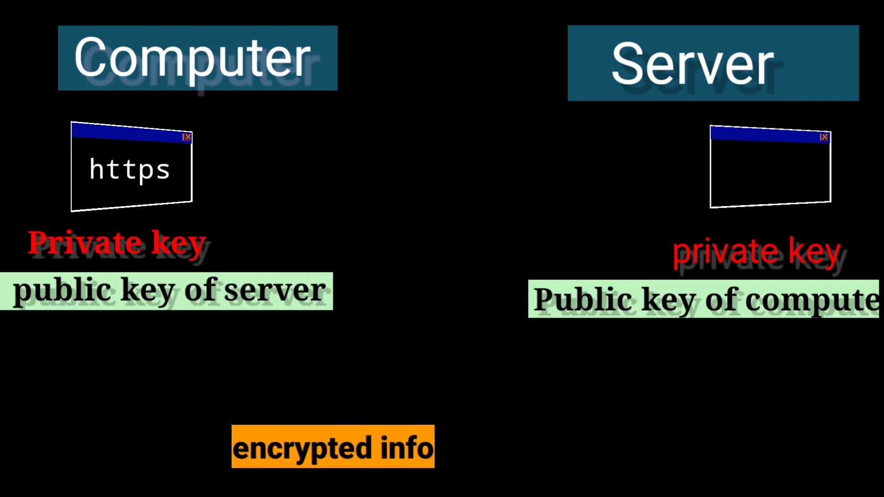
{"action": "left_click_drag", "start_coordinate": [332, 446], "coordinate": [161, 395]}
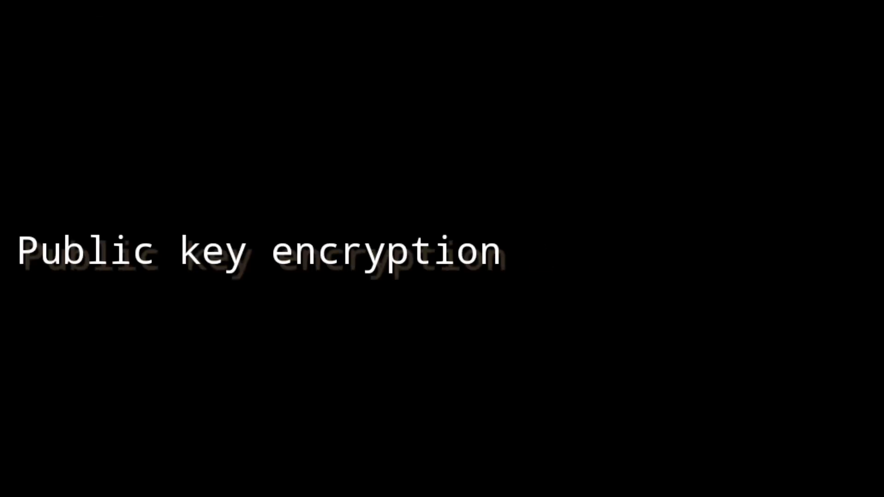
{"action": "type", "text": "is also called a symmetr"}
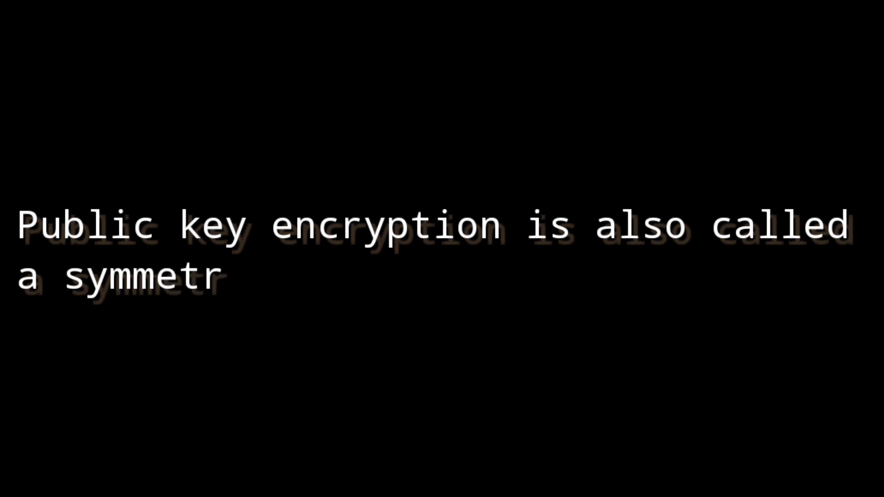
{"action": "type", "text": "ic key encryption as it requires two different key that is public key an"}
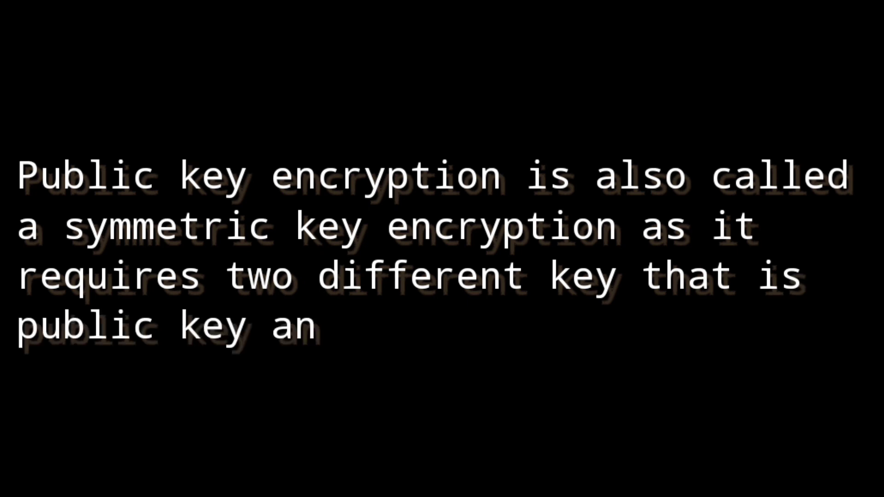
{"action": "type", "text": "d private key"}
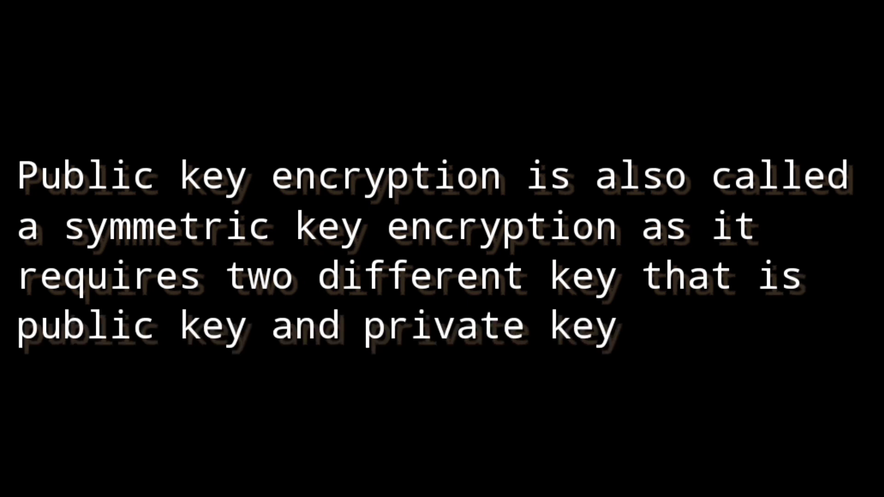